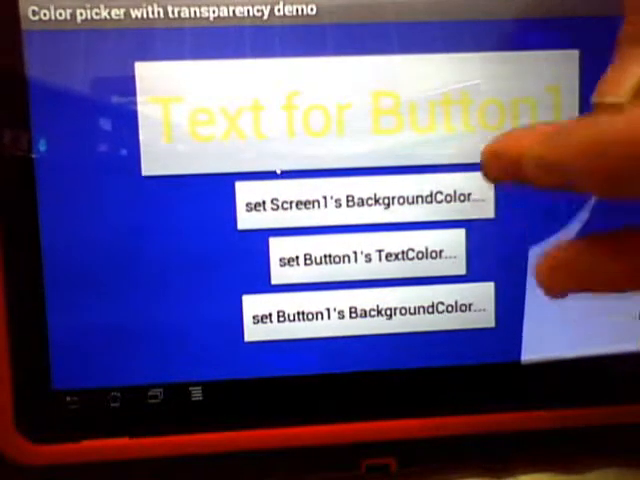
Give Button1 an orange-red background behind its yellow text.
click(364, 258)
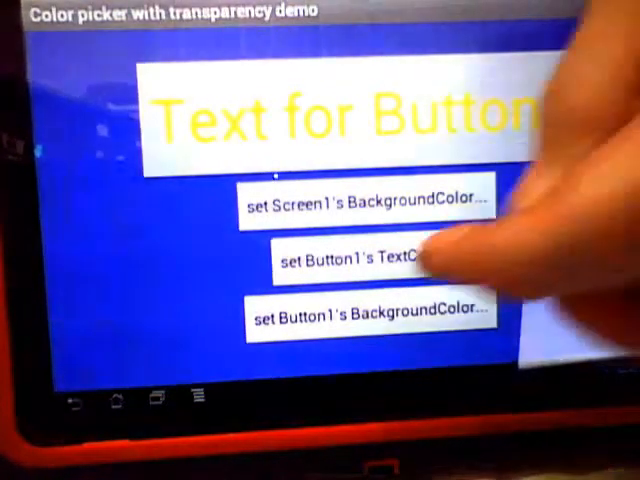
click(360, 258)
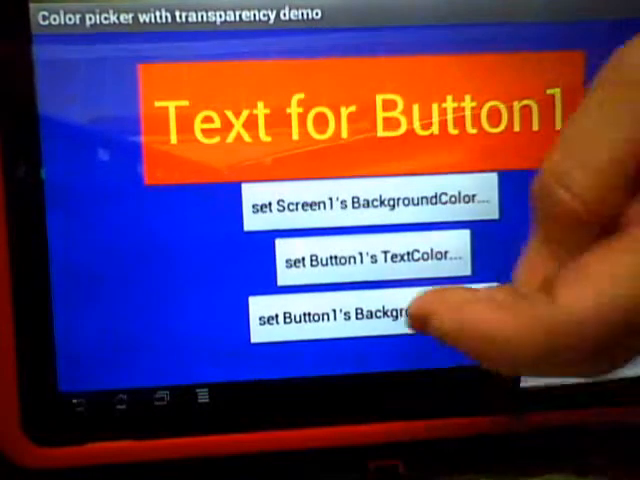
Reopen the colour picker and choose a near-white colour from the spectrum.
click(340, 320)
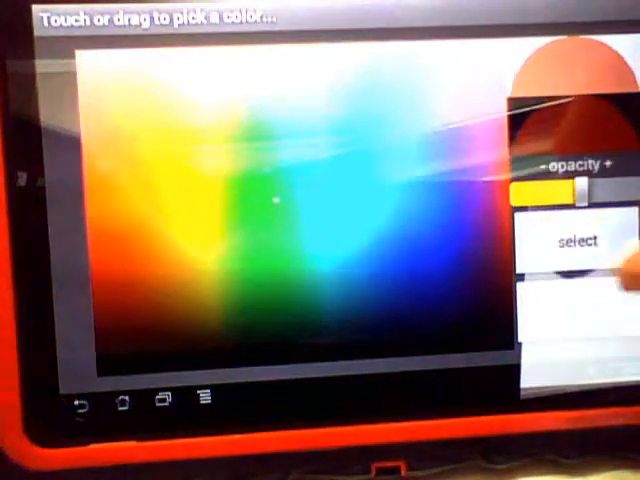
click(576, 244)
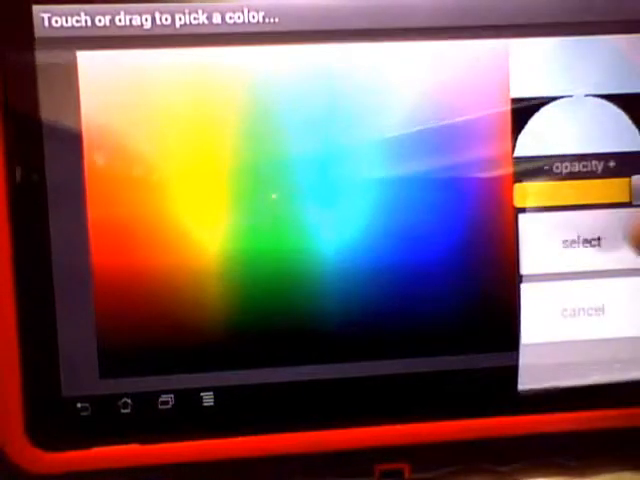
Apply white to the screen background, then give Button1 a blue background.
click(584, 238)
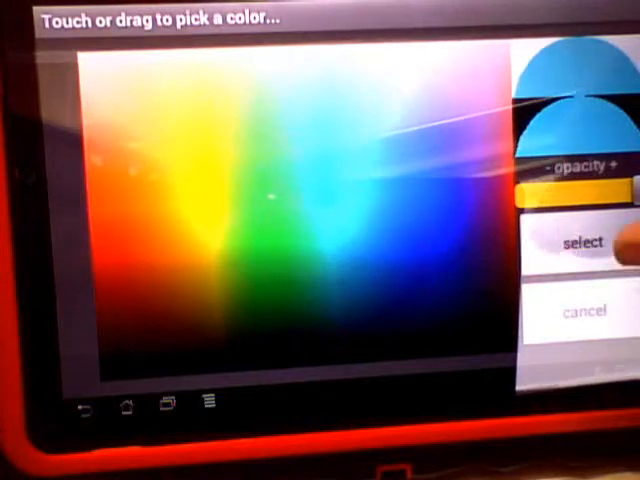
click(580, 242)
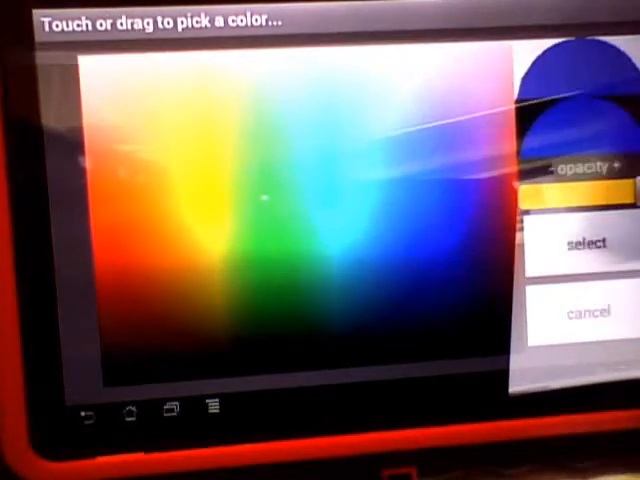
click(584, 244)
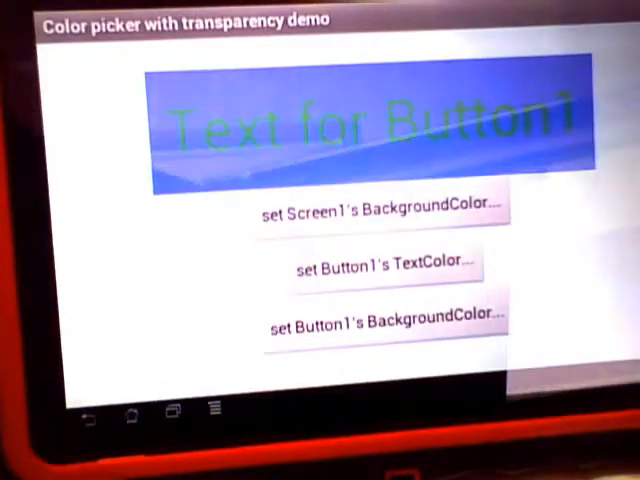
Set Button1's text colour to a solid, fully opaque yellow.
click(382, 268)
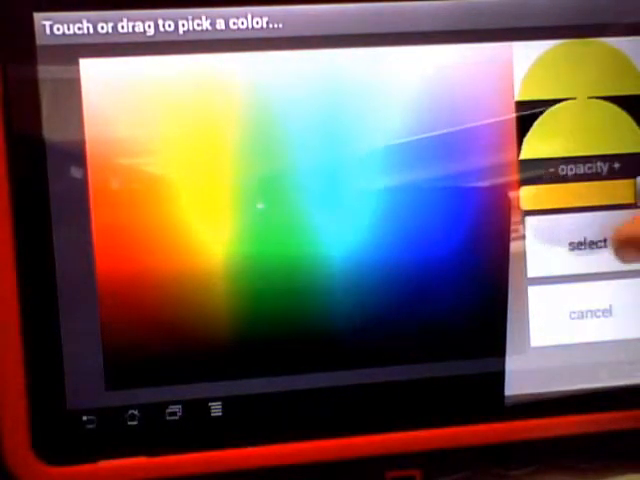
click(588, 244)
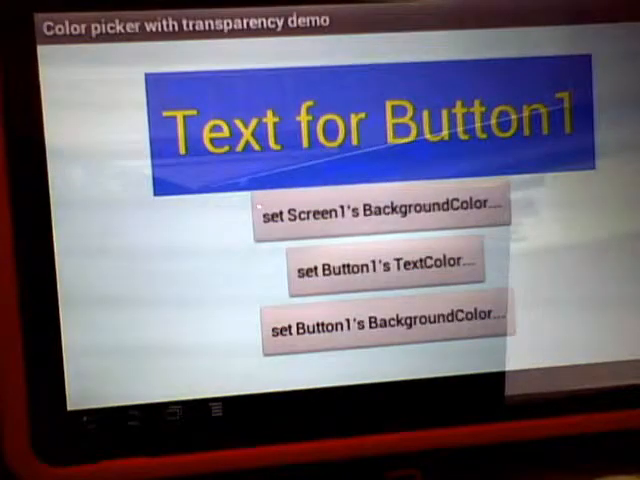